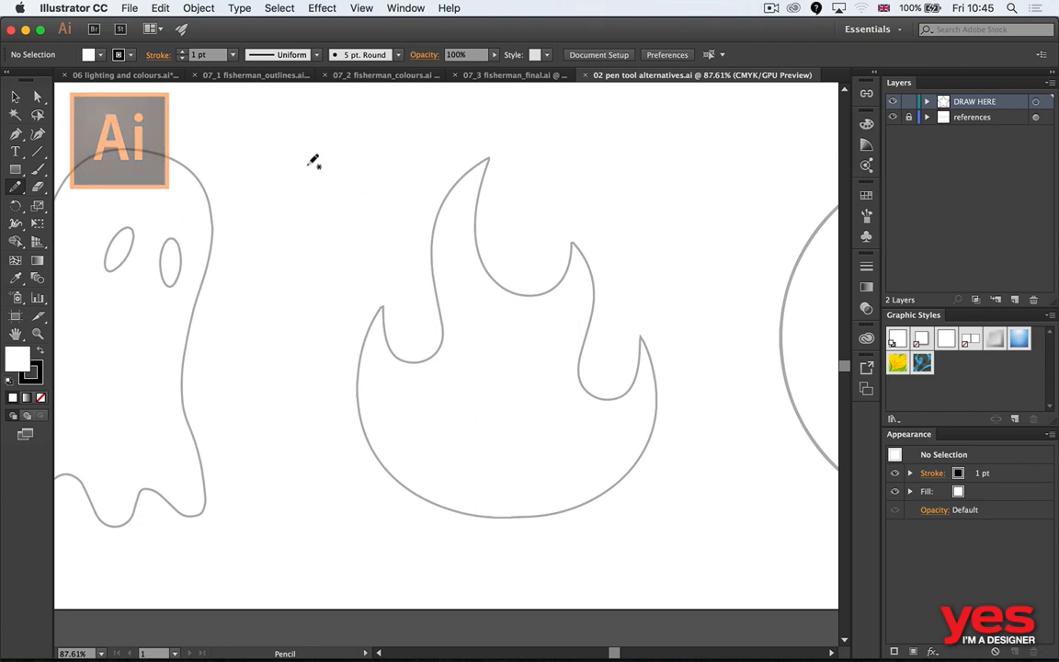
Draw a wavy Pencil curve and a looping scribble with a red 5 pt stroke.
drag(304, 161, 303, 349)
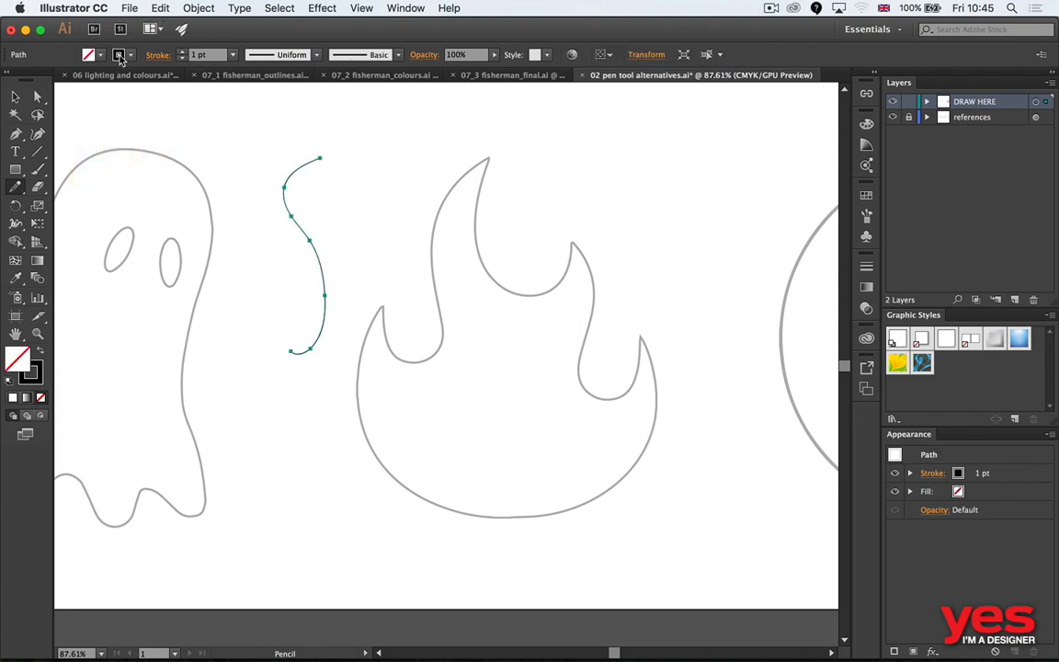
click(118, 54)
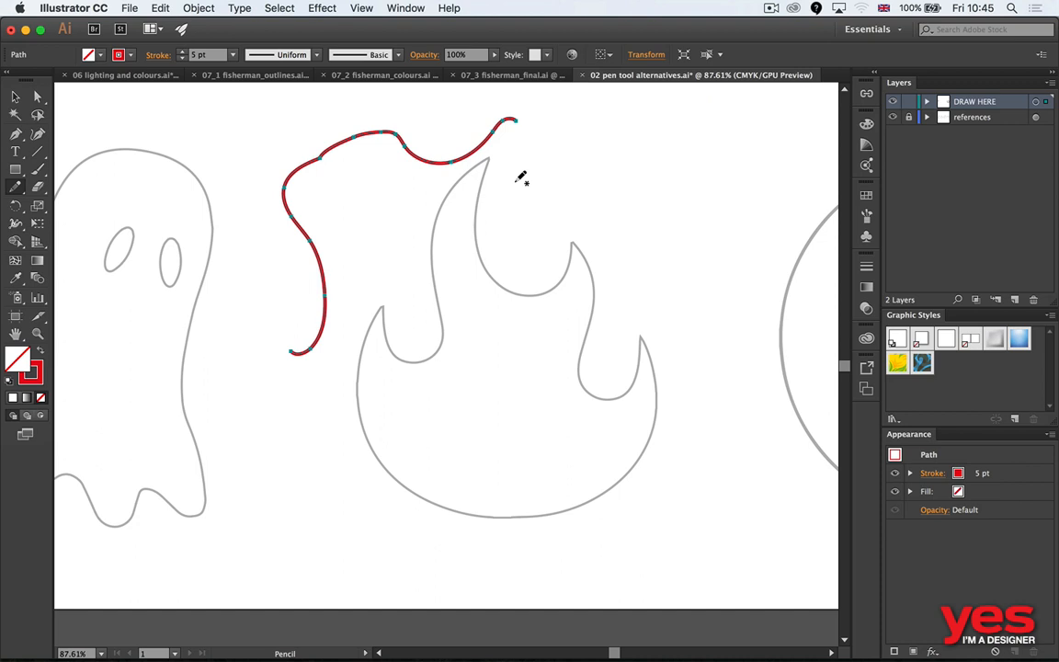
mouse_move(561, 132)
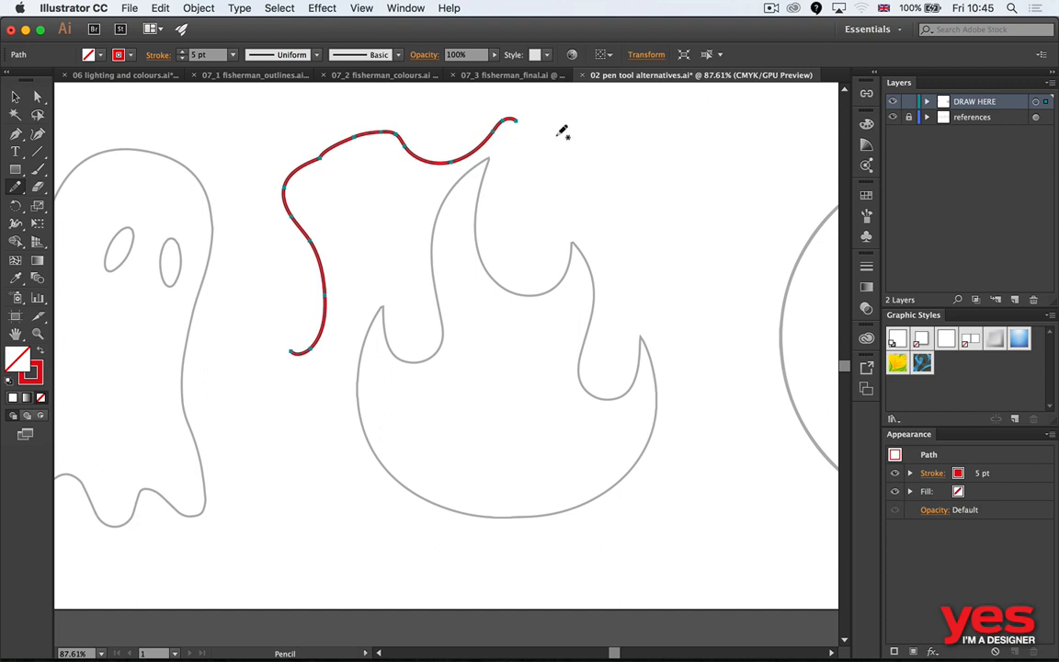
drag(560, 134, 745, 326)
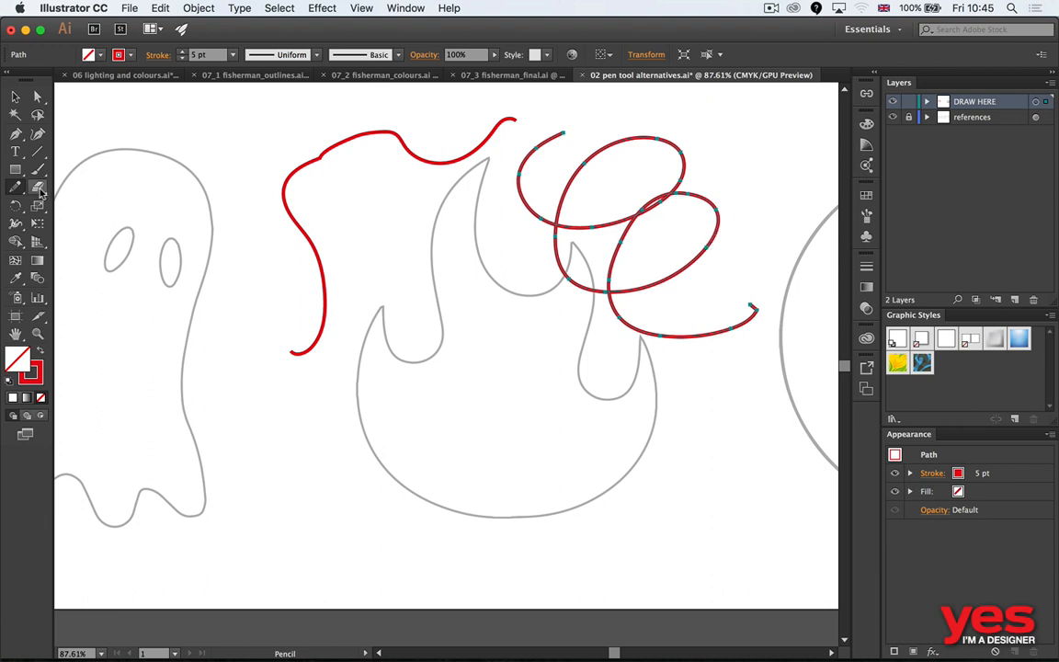
Adjust the Pencil Tool Options, then clear both red scribbles from the artboard.
double_click(37, 188)
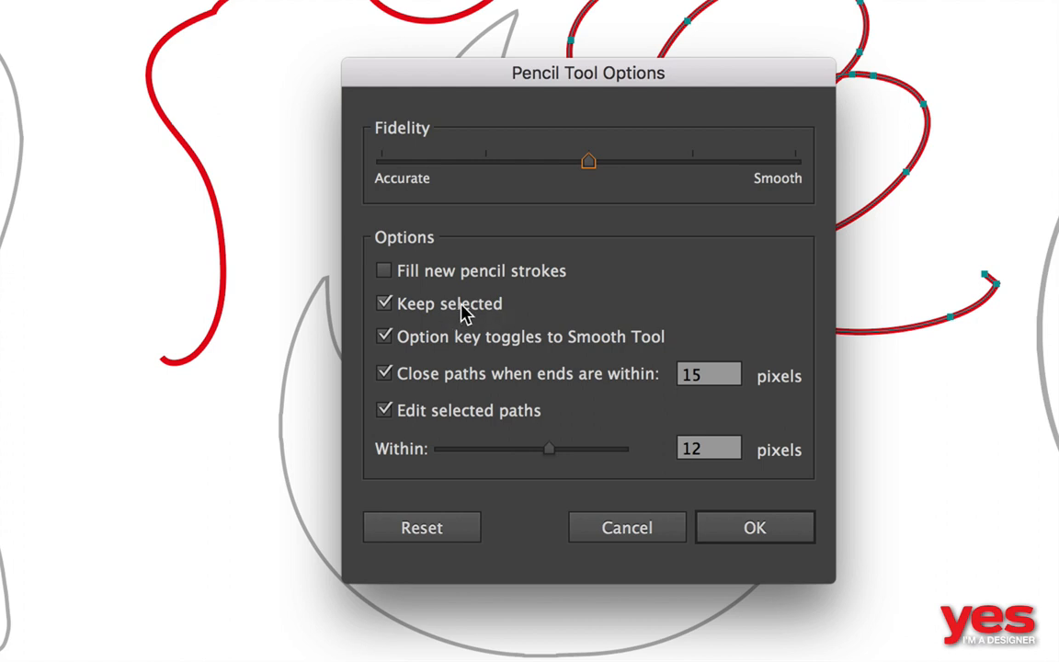
mouse_move(517, 410)
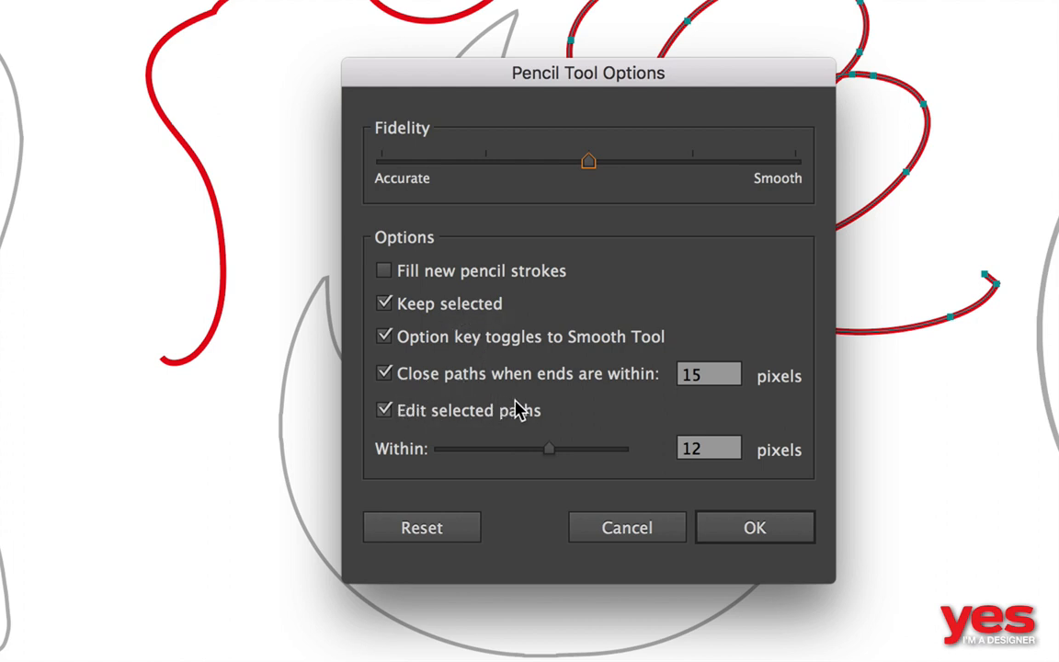
mouse_move(512, 419)
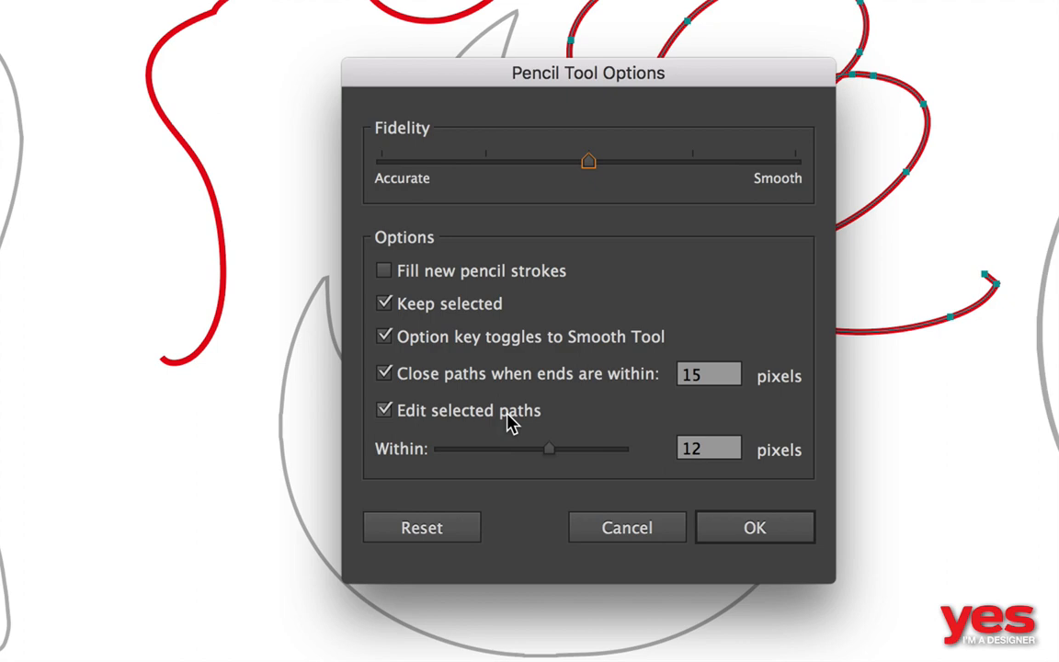
click(754, 526)
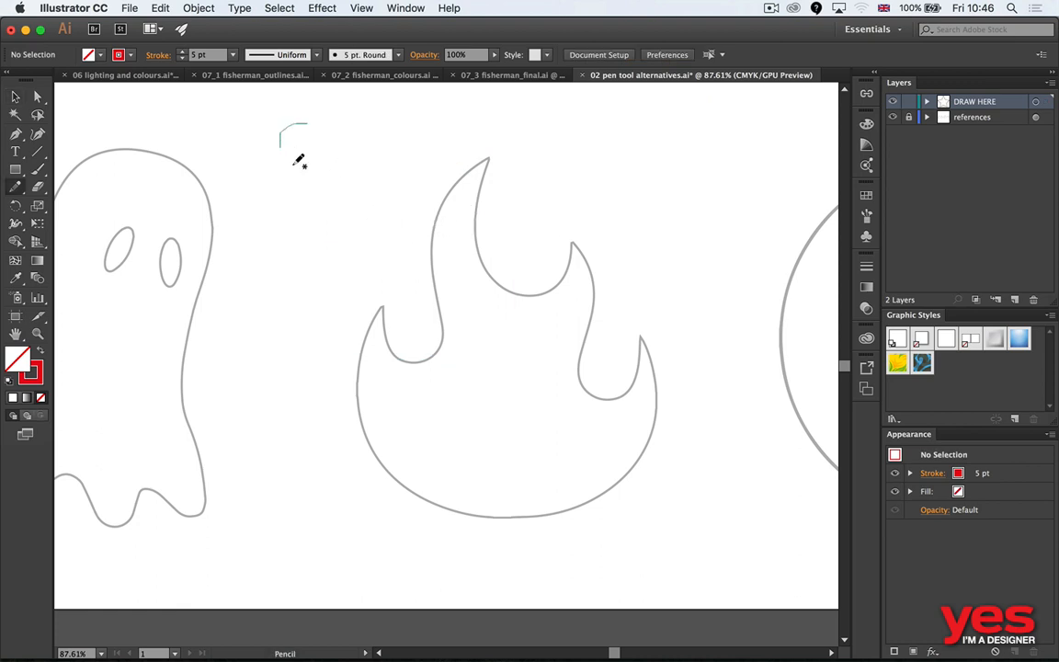
Trace the flame's left side from its top down to its base with freehand strokes.
drag(294, 125, 267, 340)
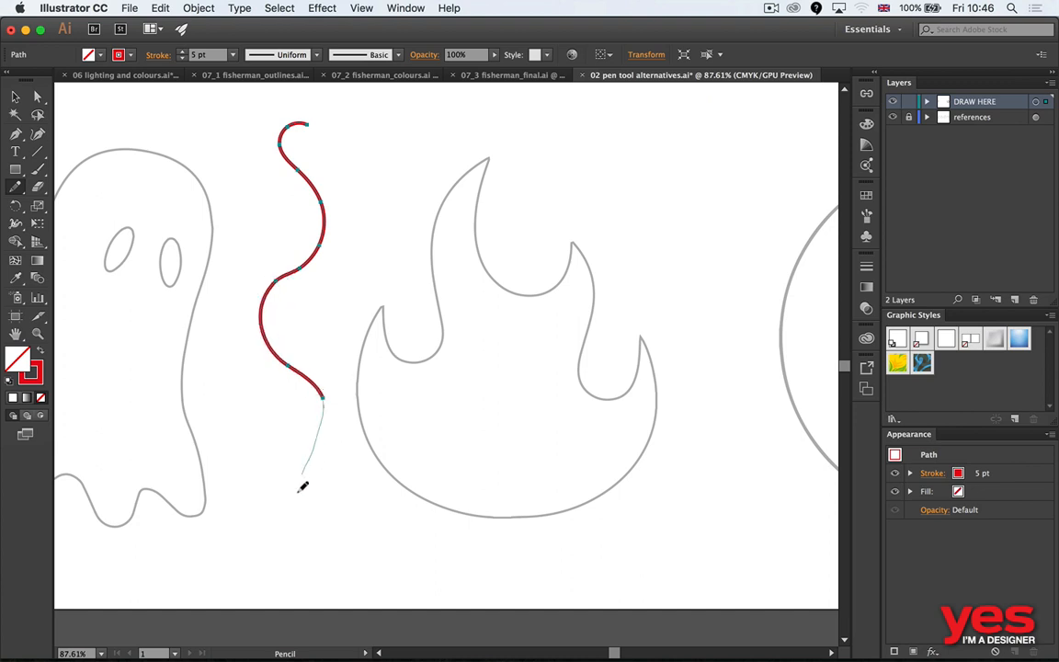
drag(322, 404, 317, 524)
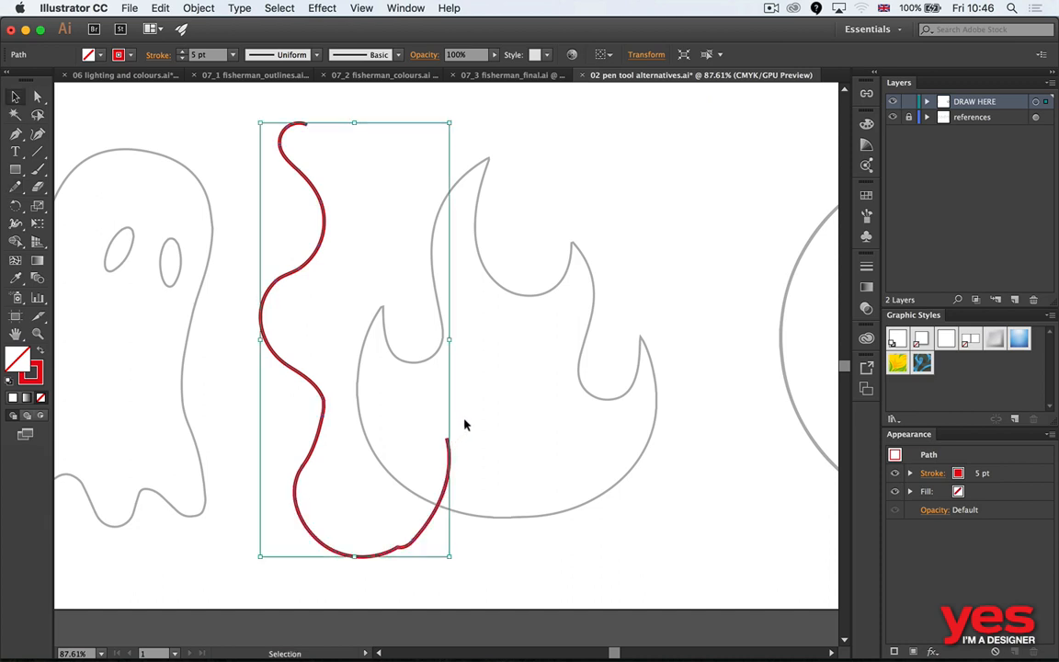
mouse_move(476, 395)
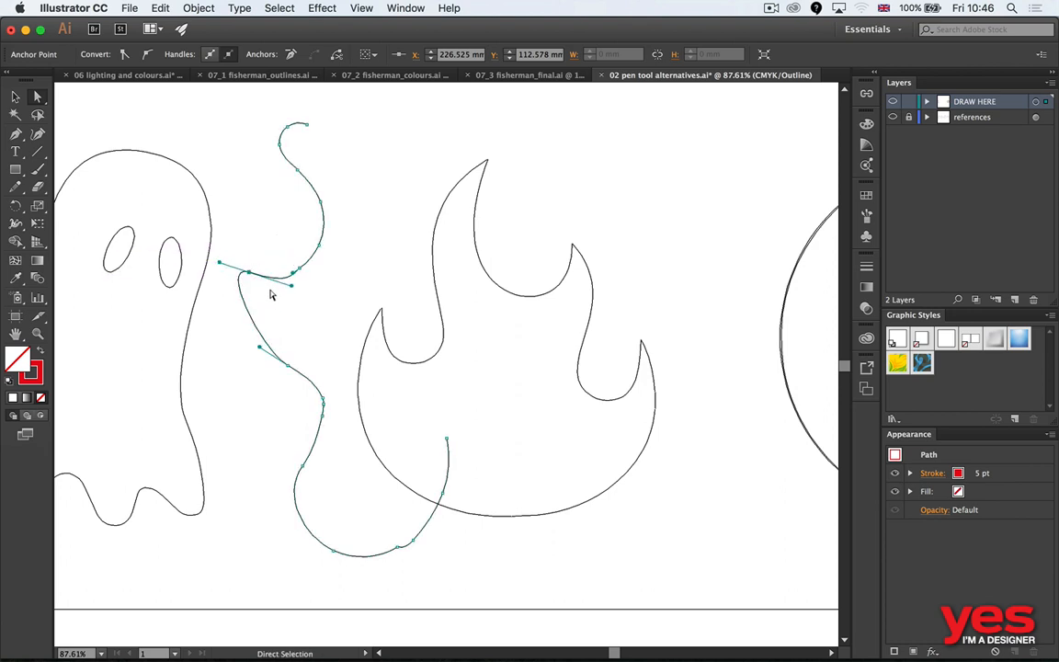
Practise a Pen path beside the flame with a curved segment and a removed handle.
click(276, 276)
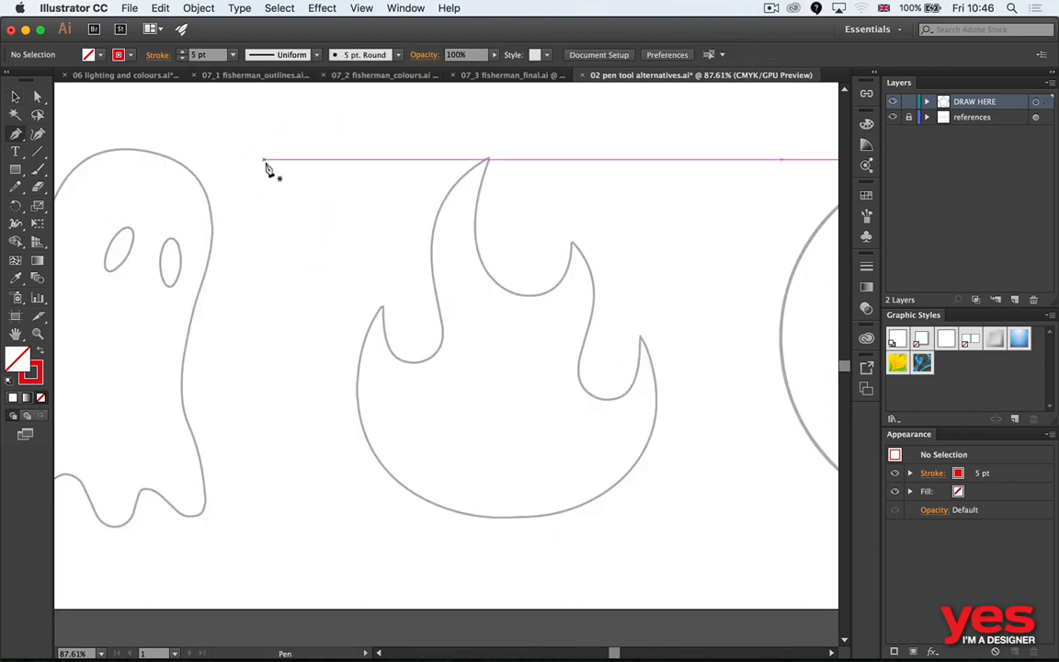
click(269, 317)
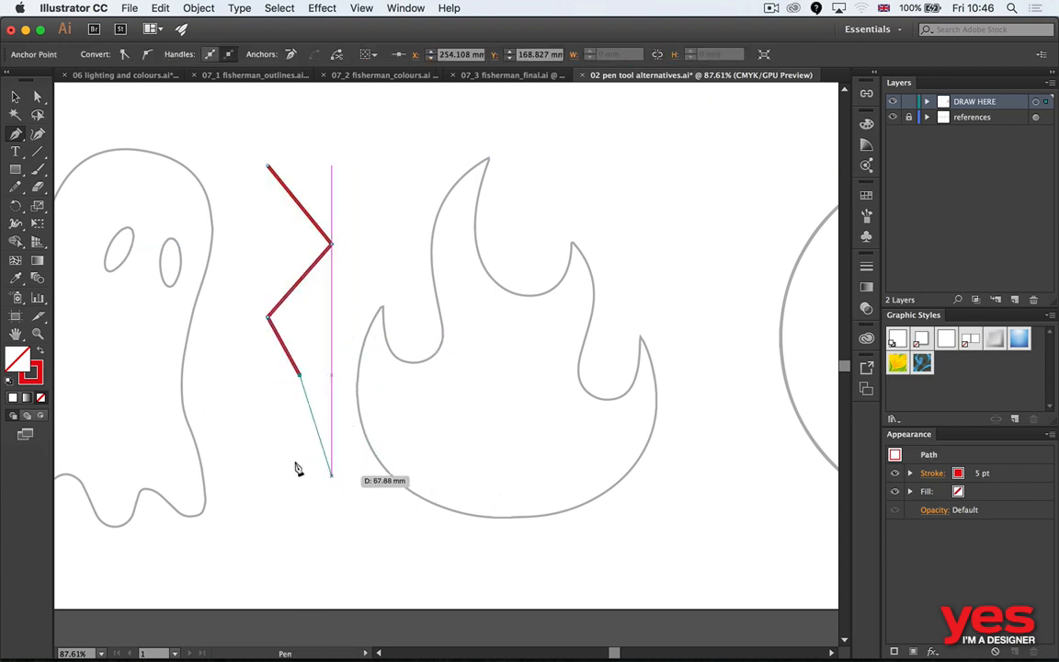
drag(298, 374, 344, 537)
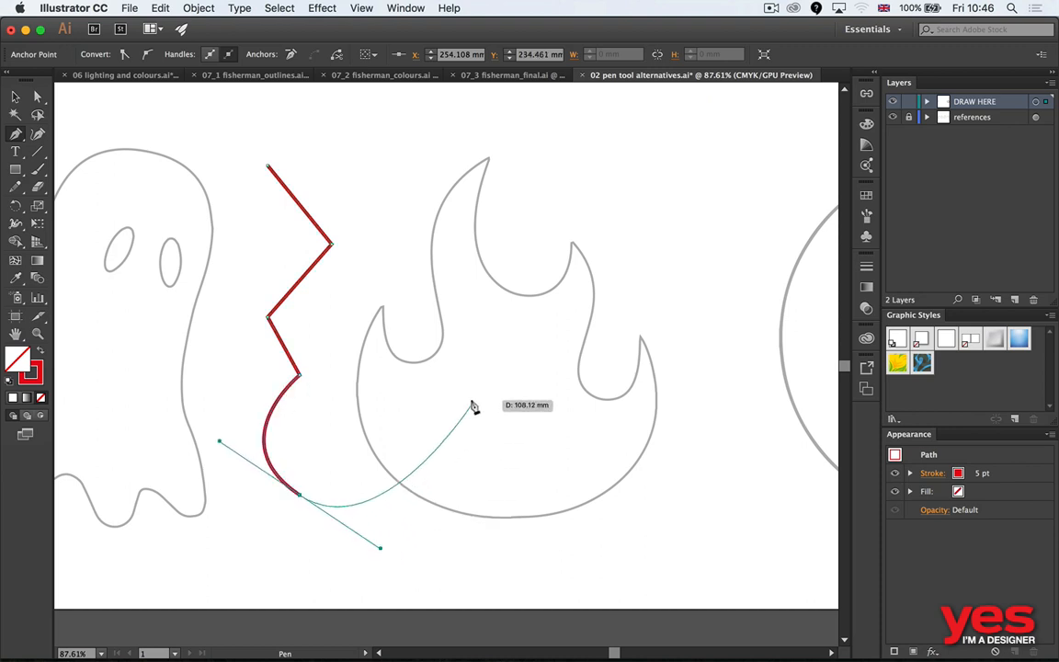
mouse_move(446, 484)
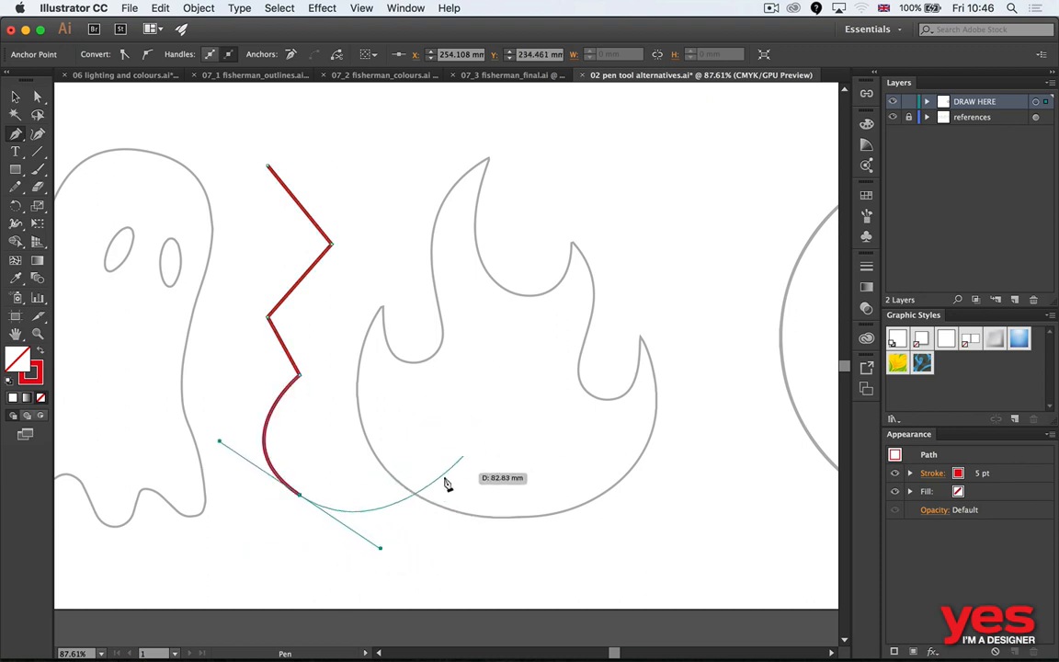
mouse_move(329, 503)
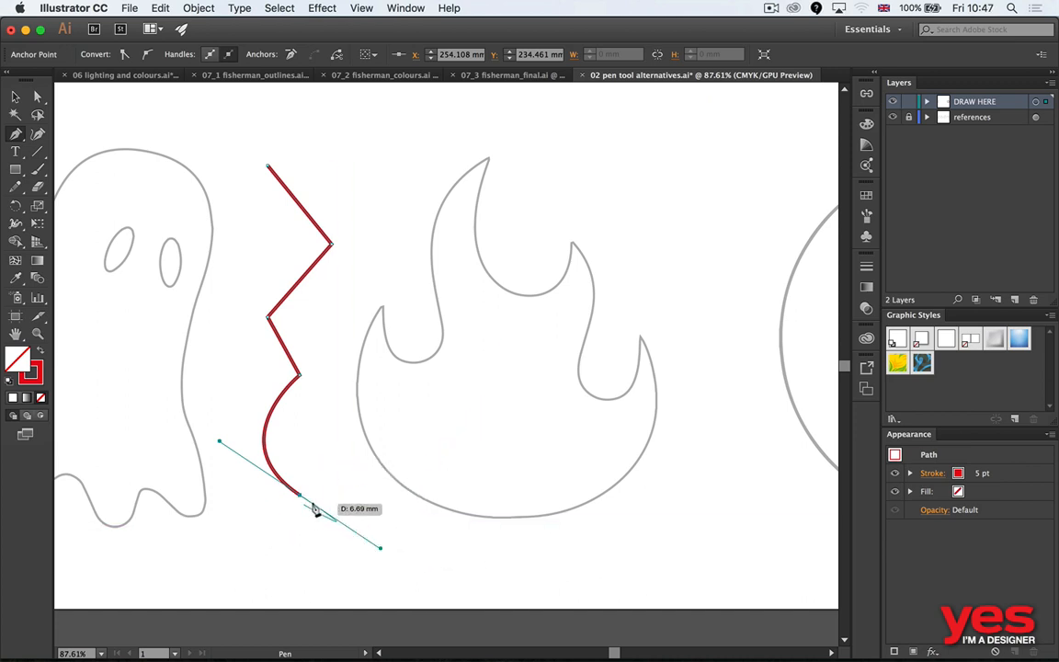
drag(315, 509, 503, 442)
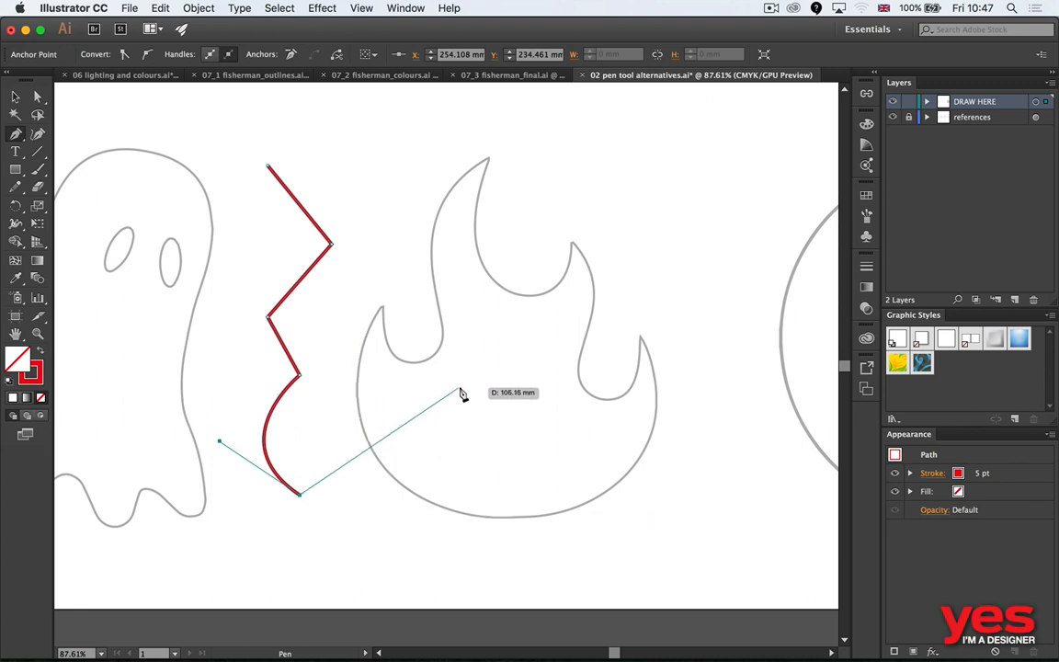
click(515, 465)
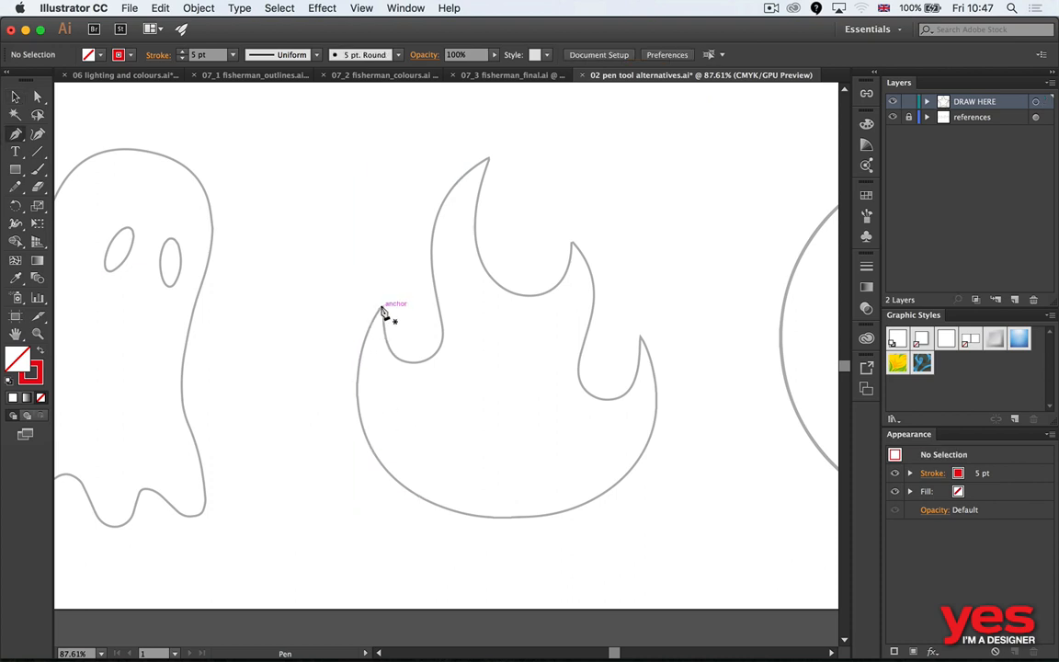
Place Pen anchors along the edges of the flame's left and middle tongues.
drag(382, 310, 418, 366)
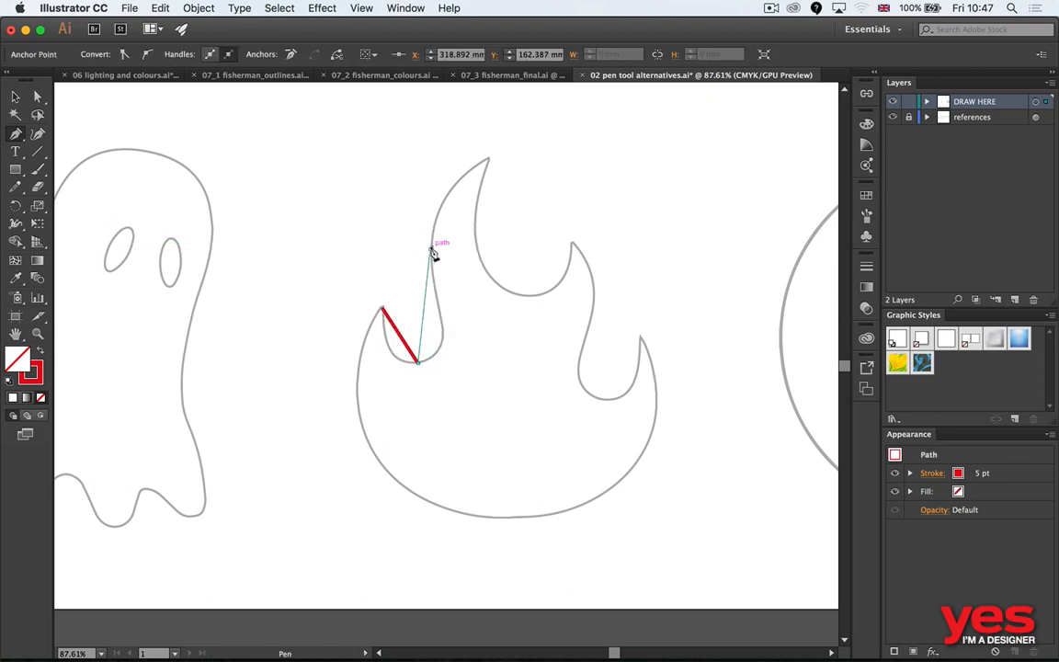
click(488, 163)
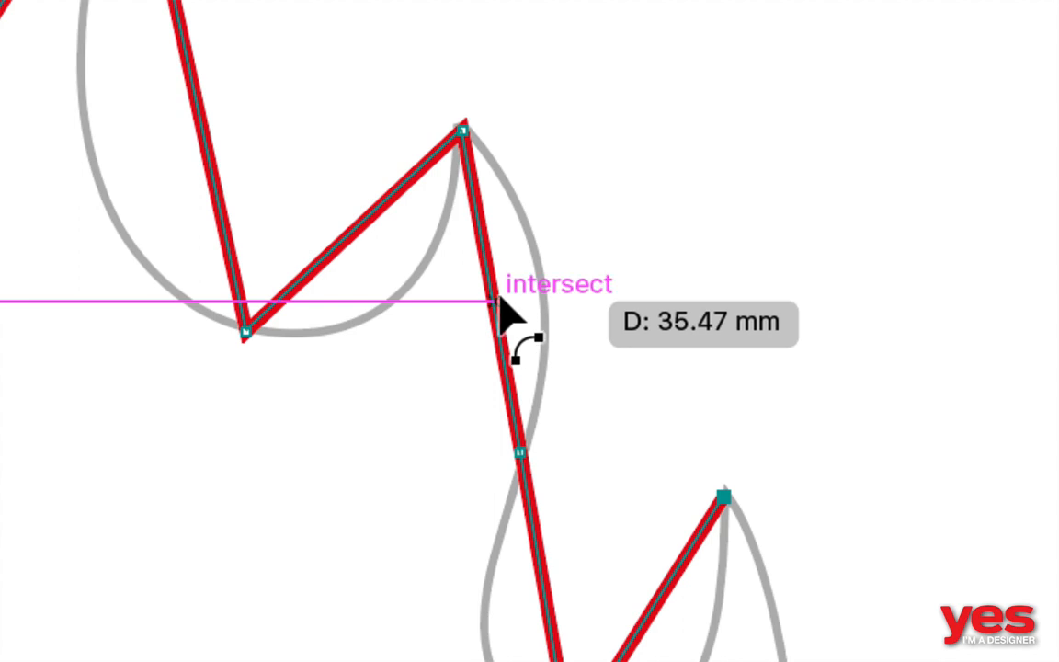
mouse_move(508, 331)
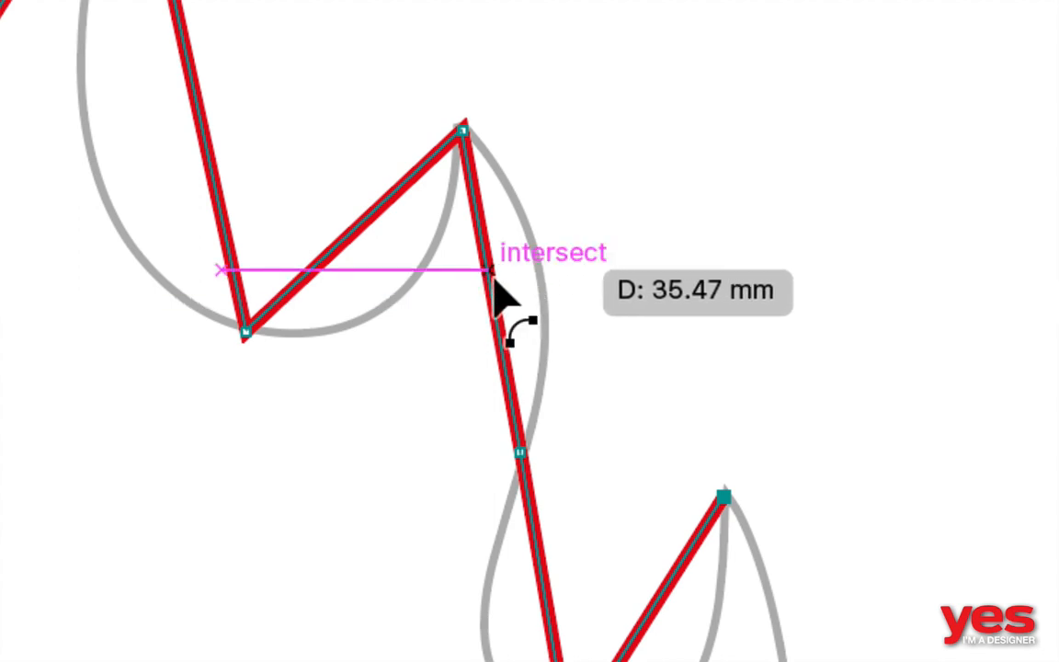
mouse_move(533, 271)
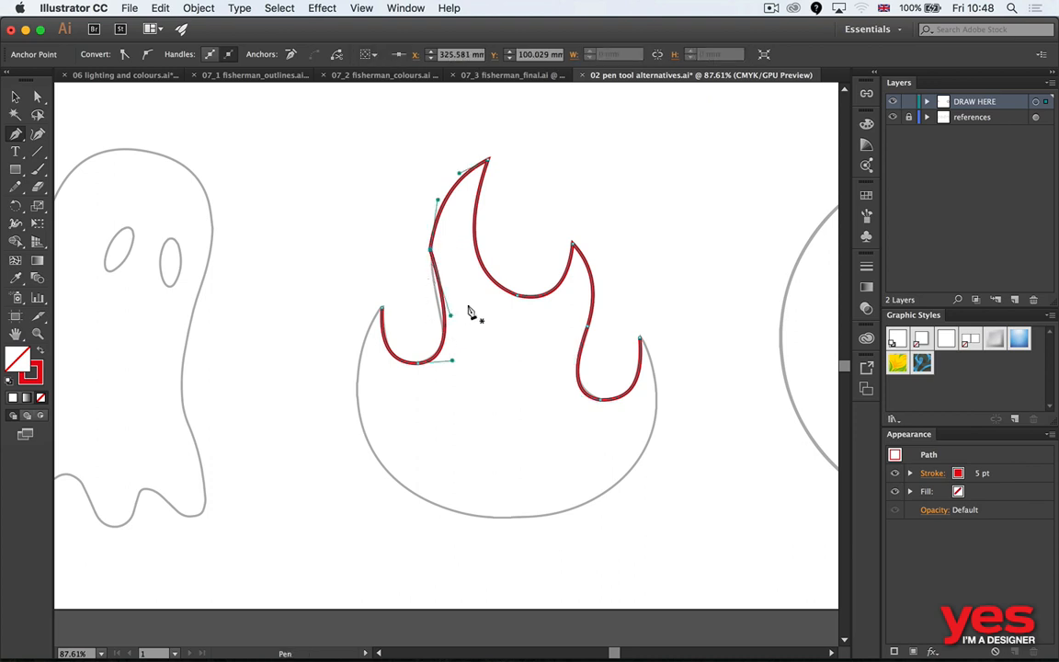
mouse_move(448, 326)
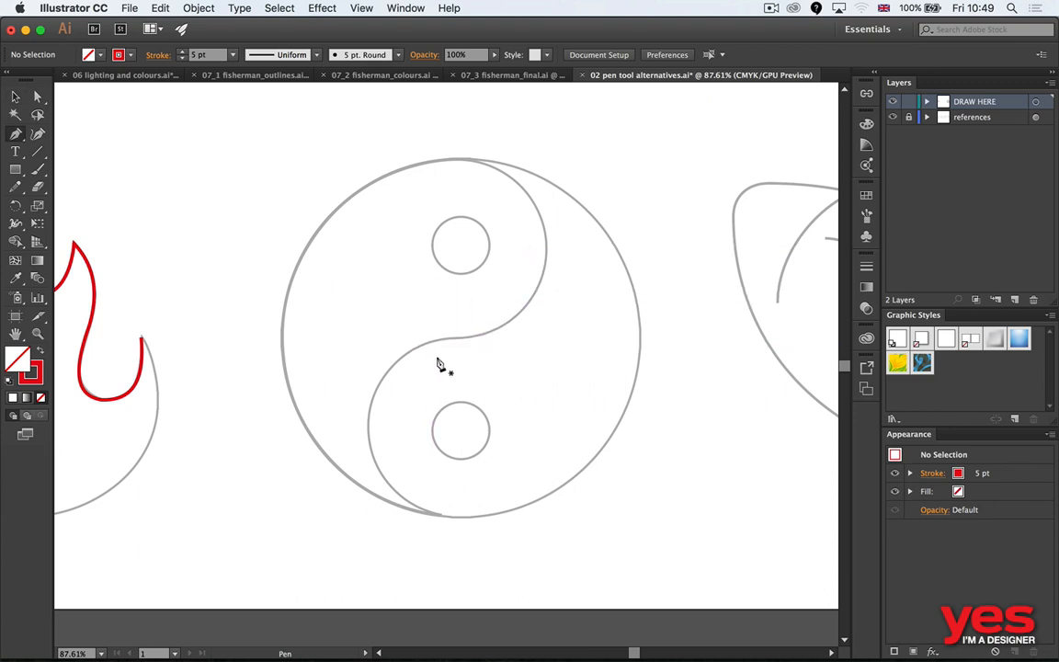
Trace the yin-yang's left edge and S-curve with the Pen, then select the path.
click(460, 359)
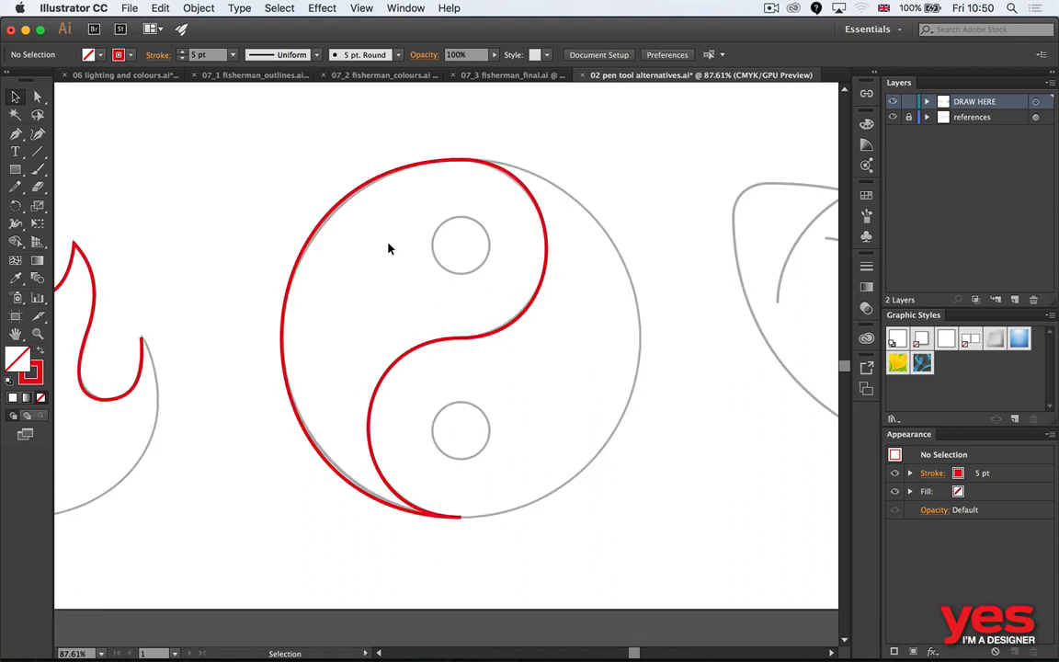
click(480, 342)
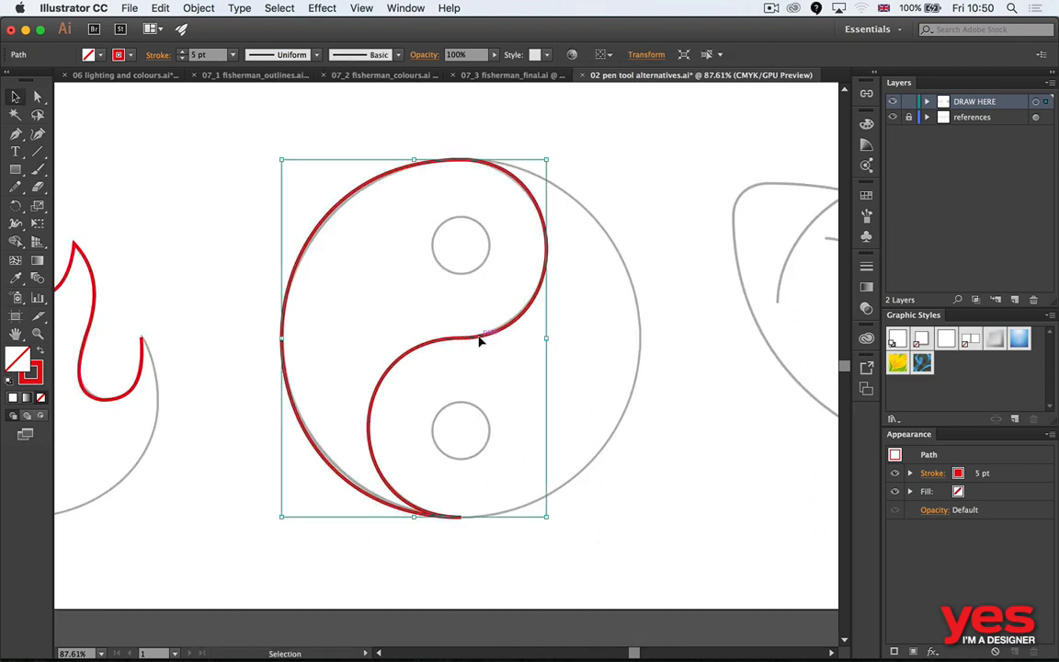
mouse_move(455, 301)
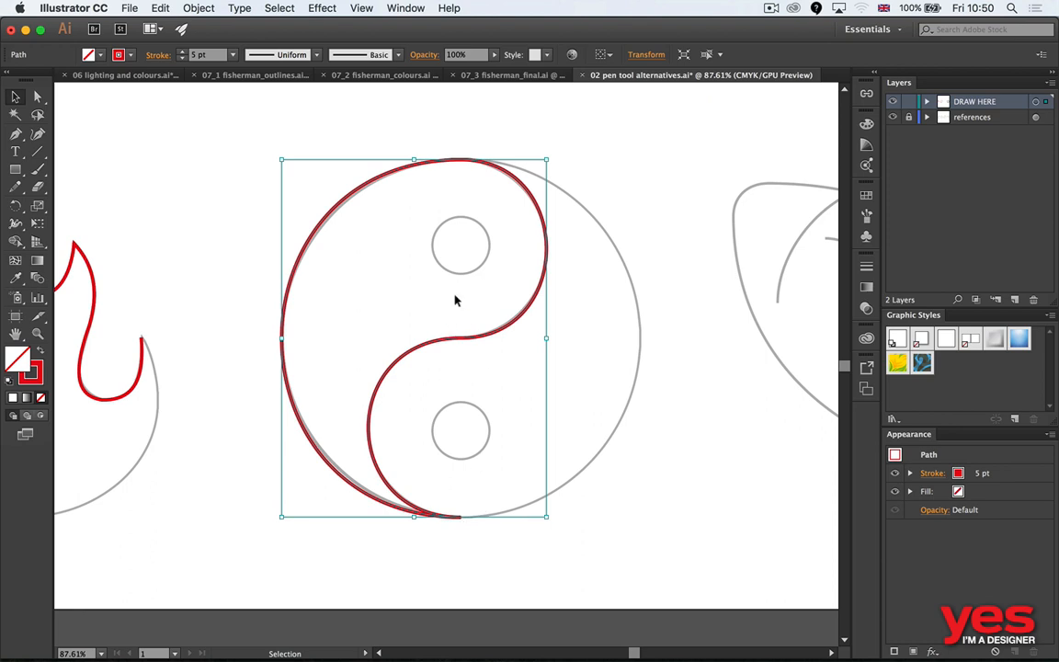
mouse_move(465, 186)
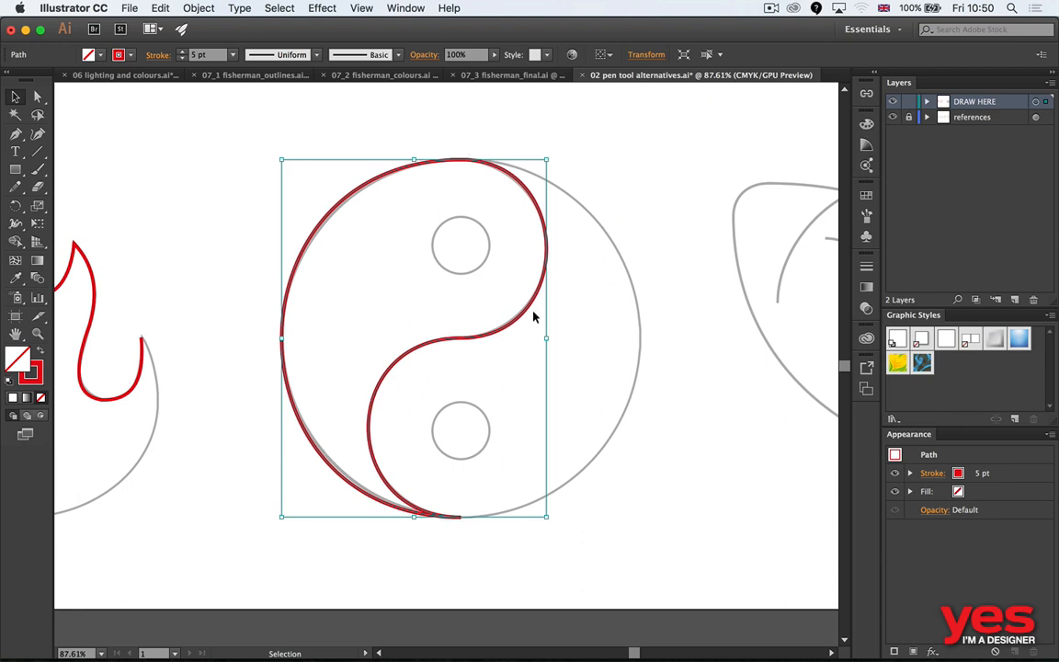
mouse_move(439, 321)
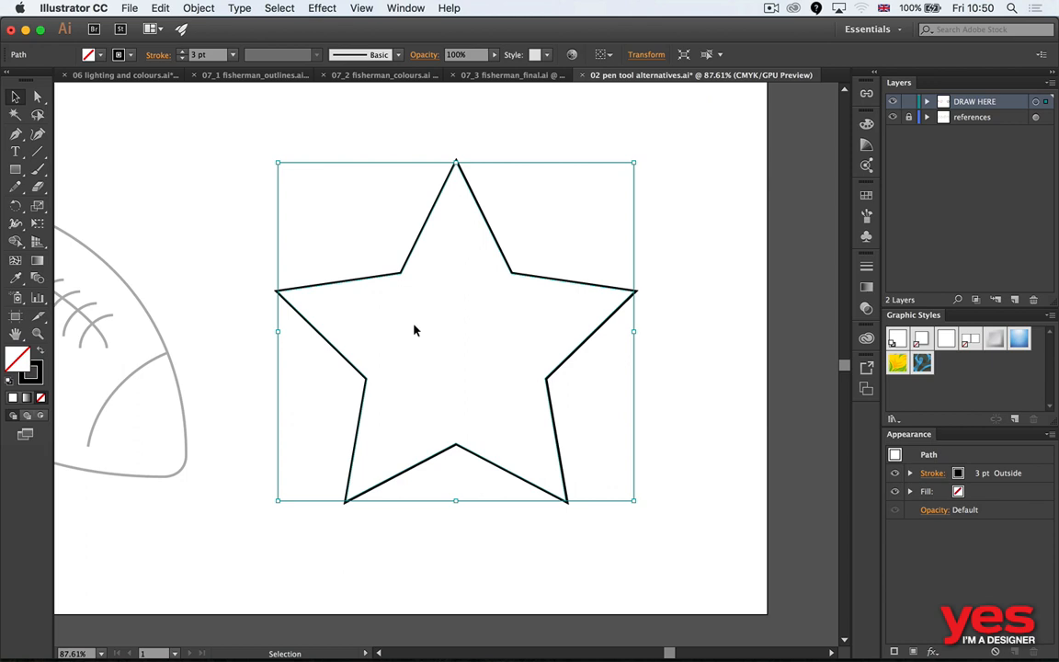
mouse_move(511, 197)
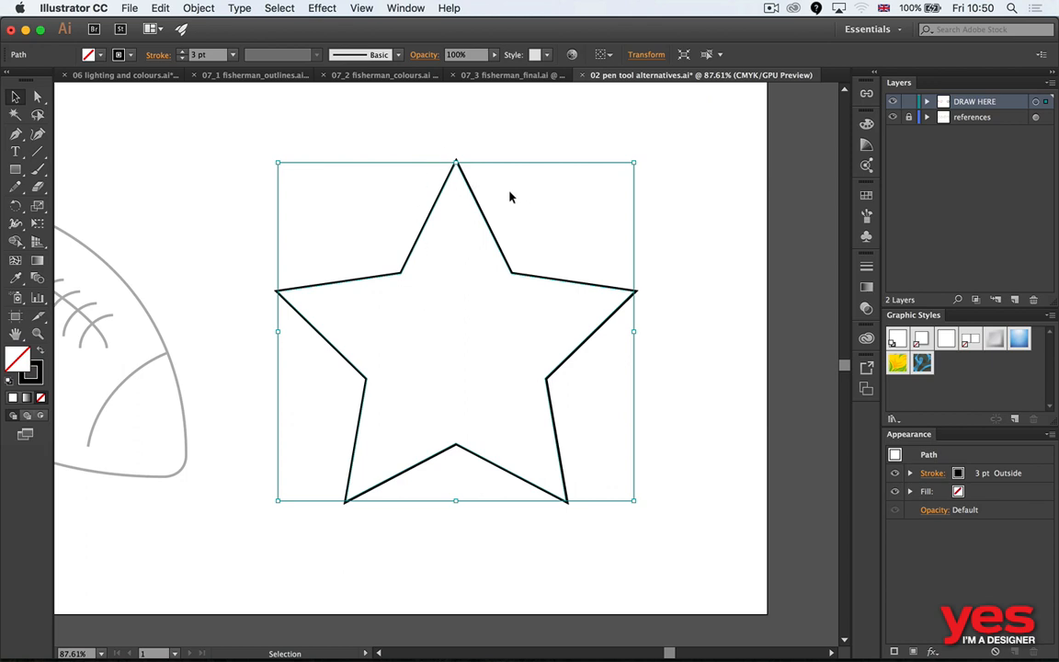
mouse_move(450, 210)
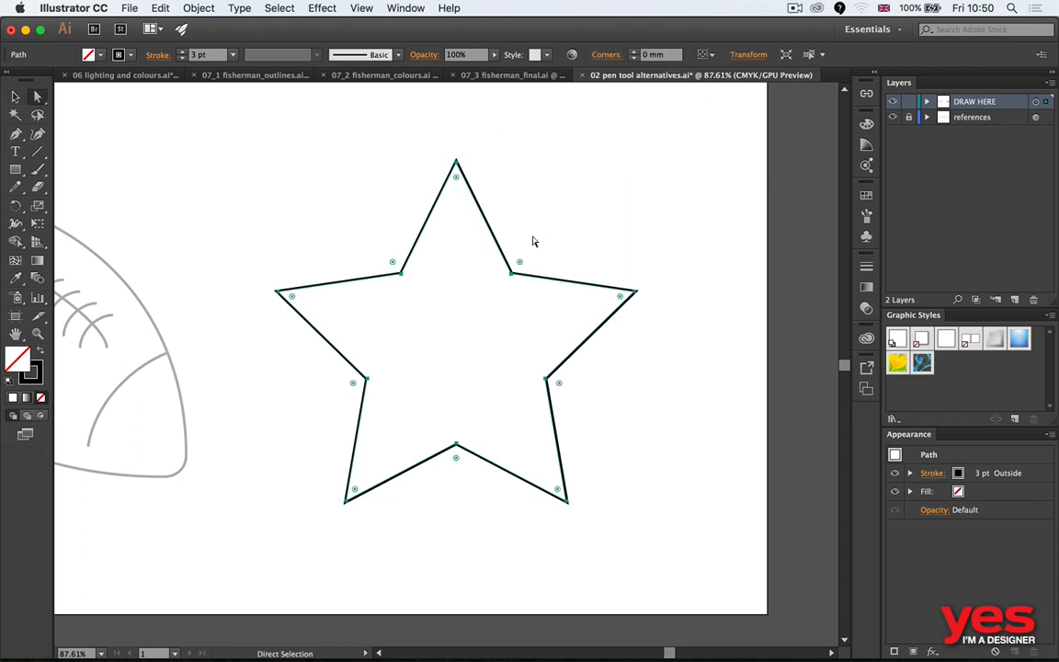
mouse_move(529, 245)
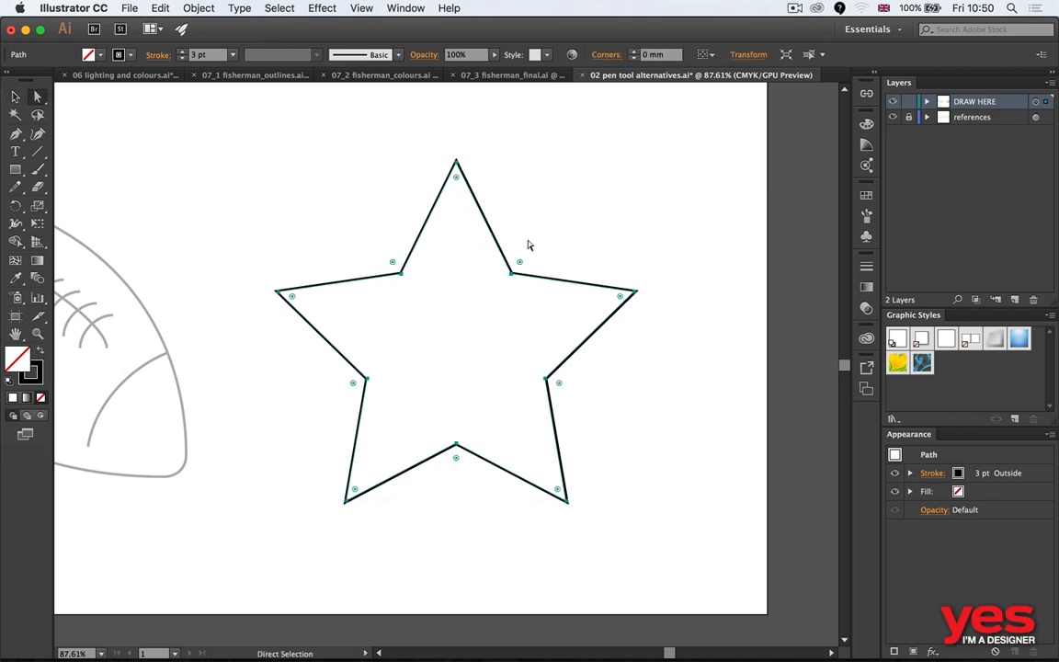
mouse_move(524, 205)
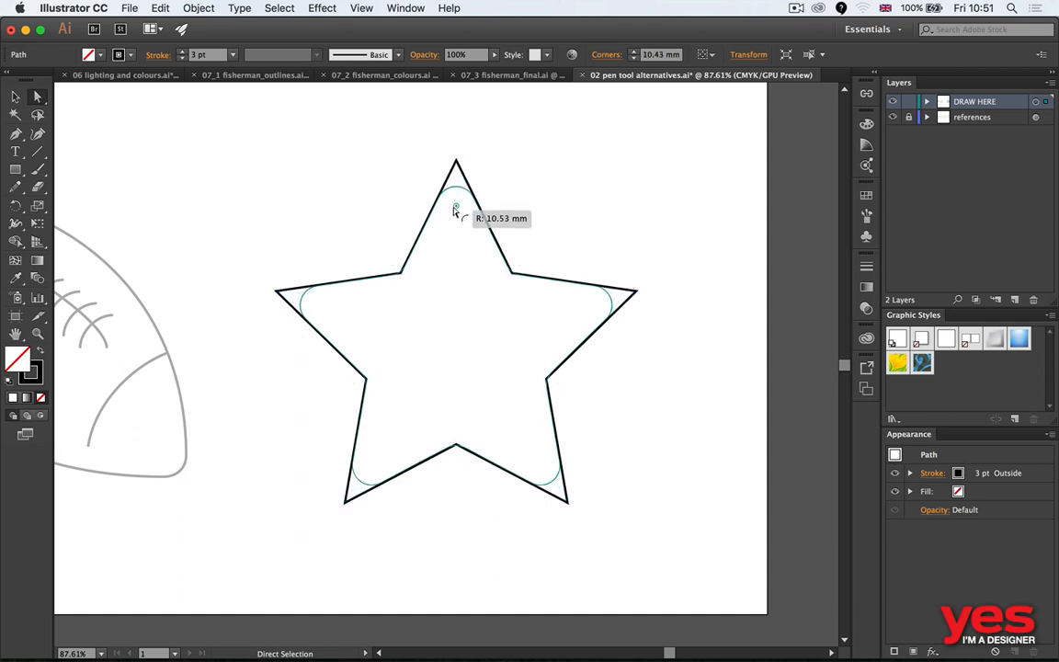
Drag the star's corner widget to round every corner, then reduce the radius.
drag(456, 207, 460, 193)
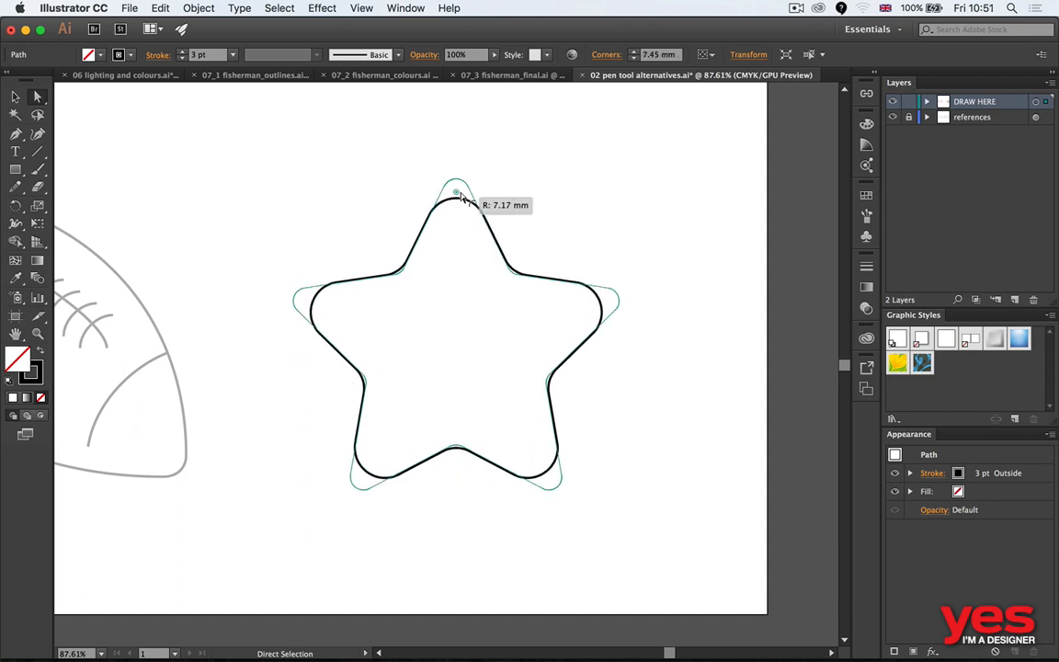
drag(457, 193, 457, 274)
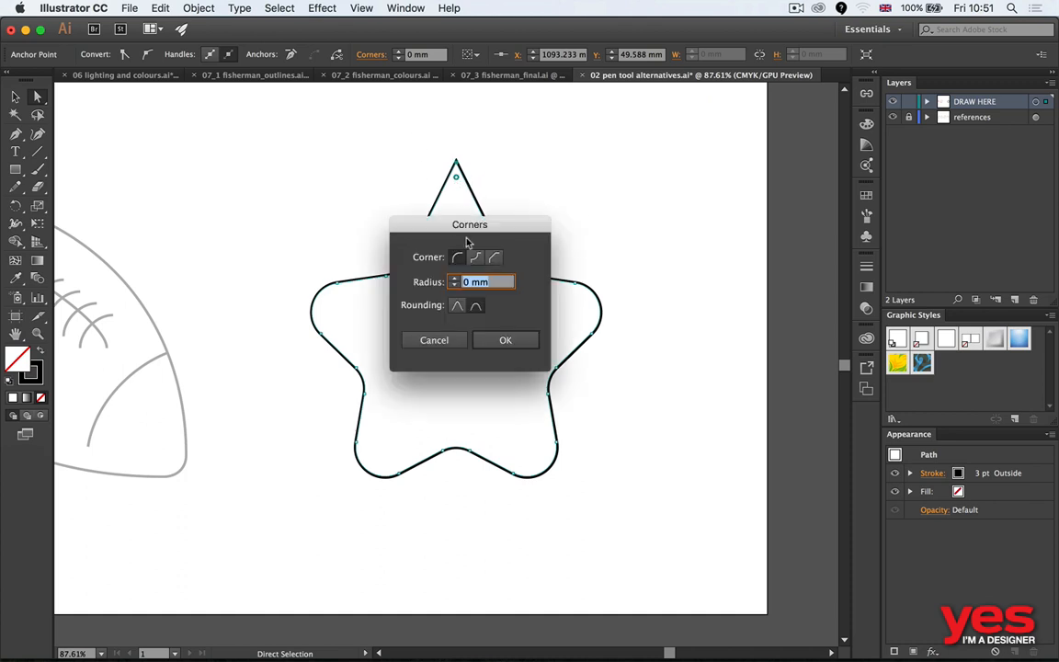
Give the star's top point a 14 mm Round corner in the Corners dialog.
drag(470, 224, 608, 125)
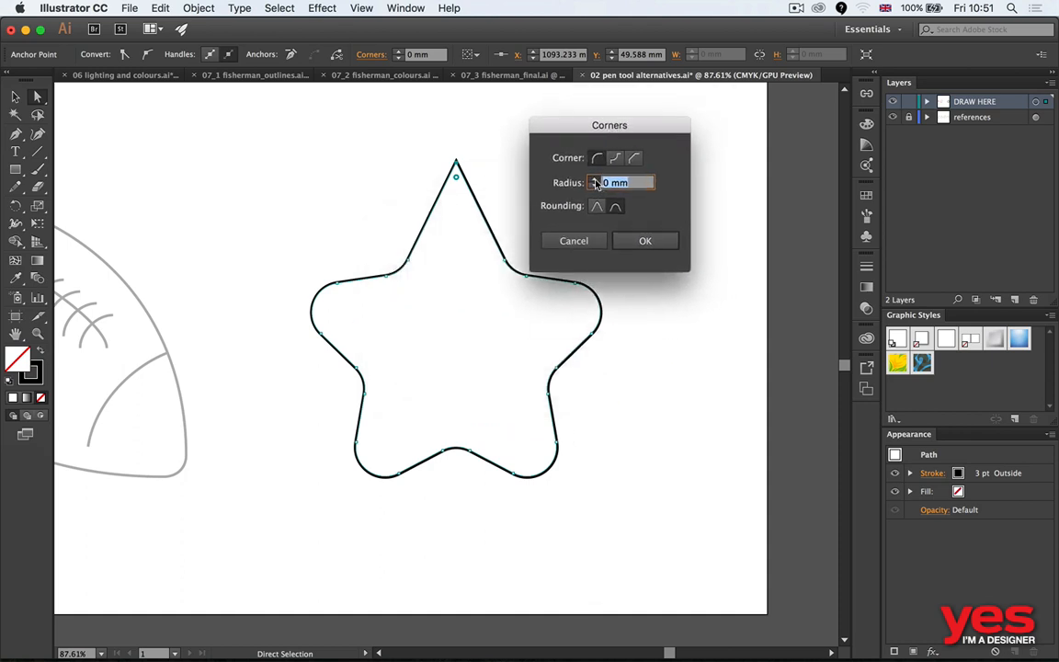
text(10 mm)
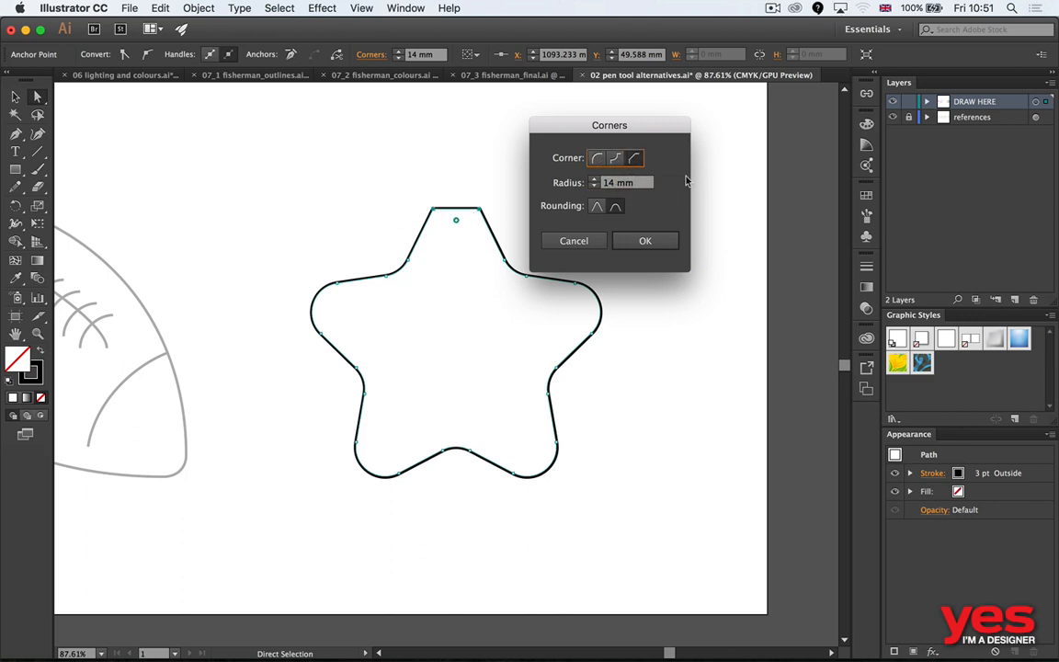
click(596, 157)
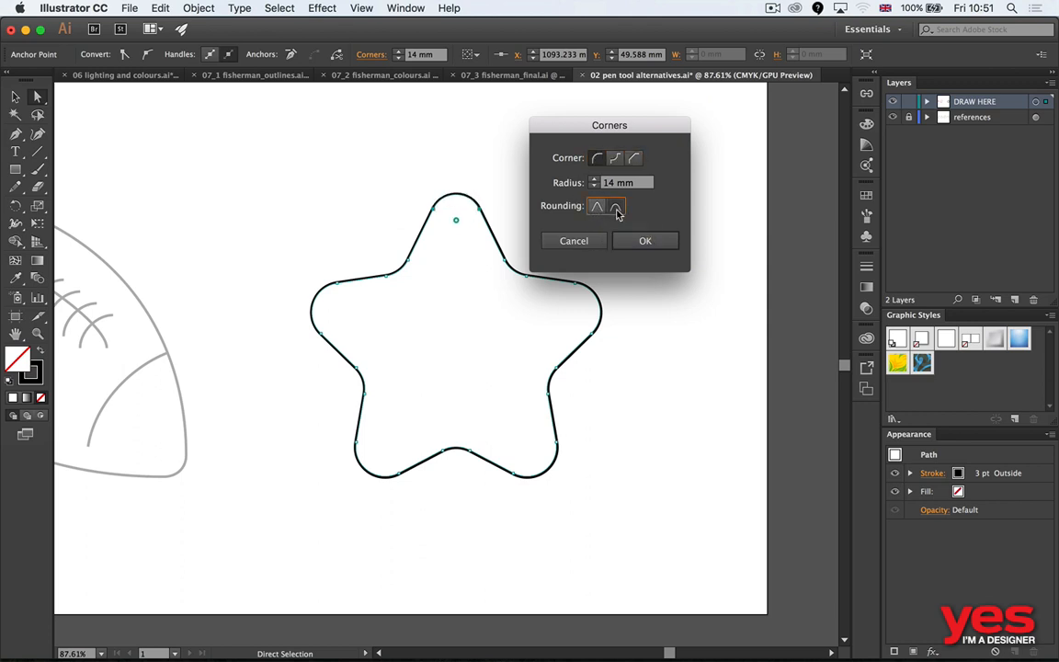
click(645, 241)
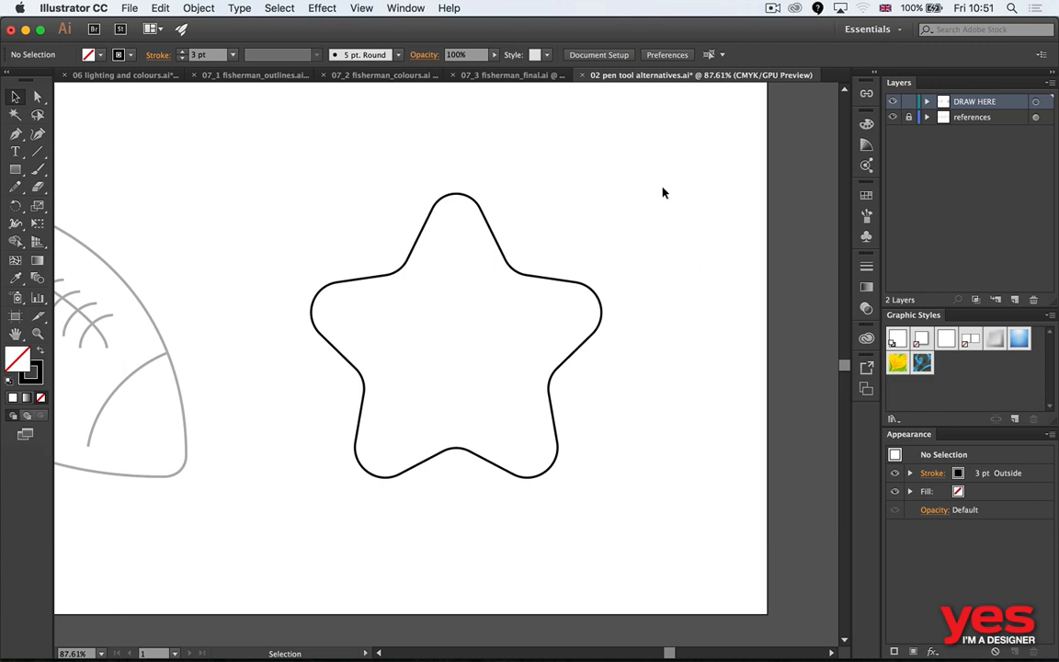
mouse_move(366, 302)
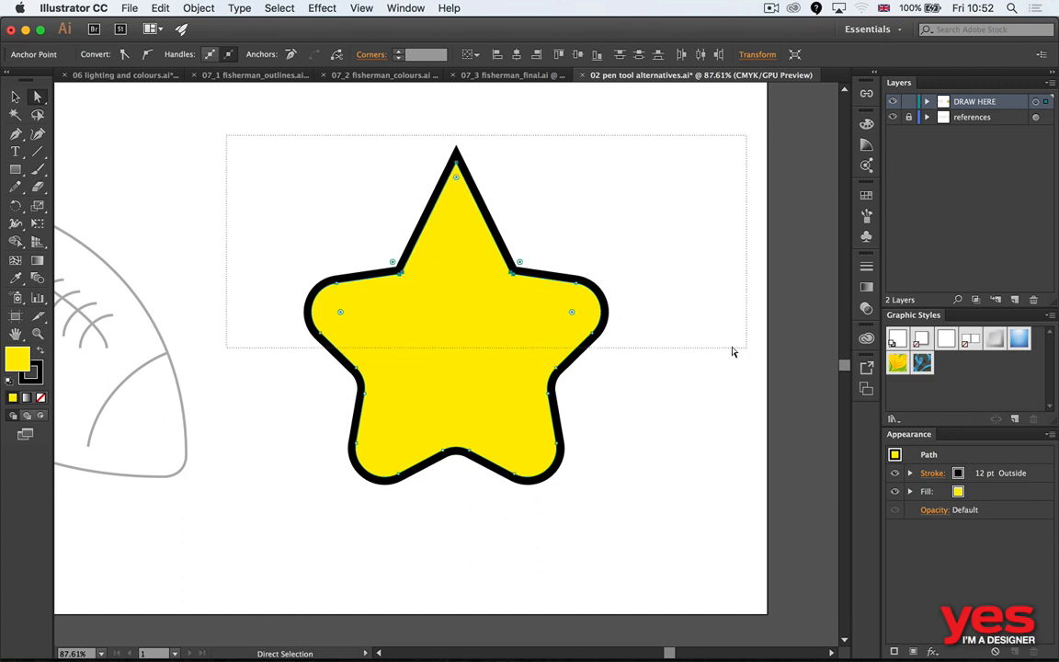
Drag the corner widget to sharpen the star's side points, then deselect it.
drag(572, 311, 626, 294)
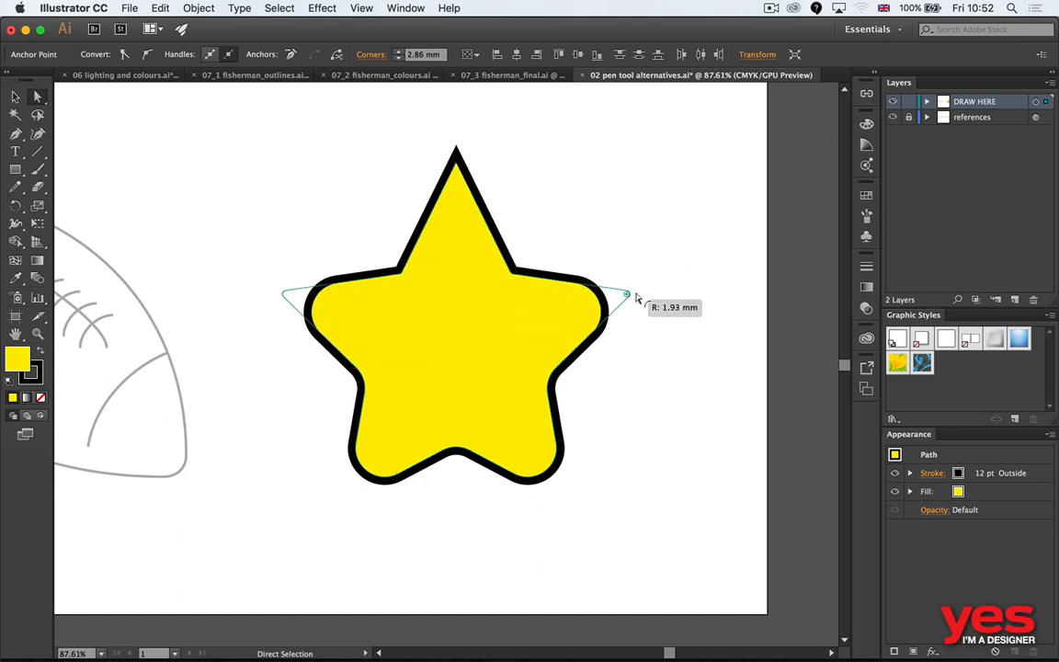
click(710, 395)
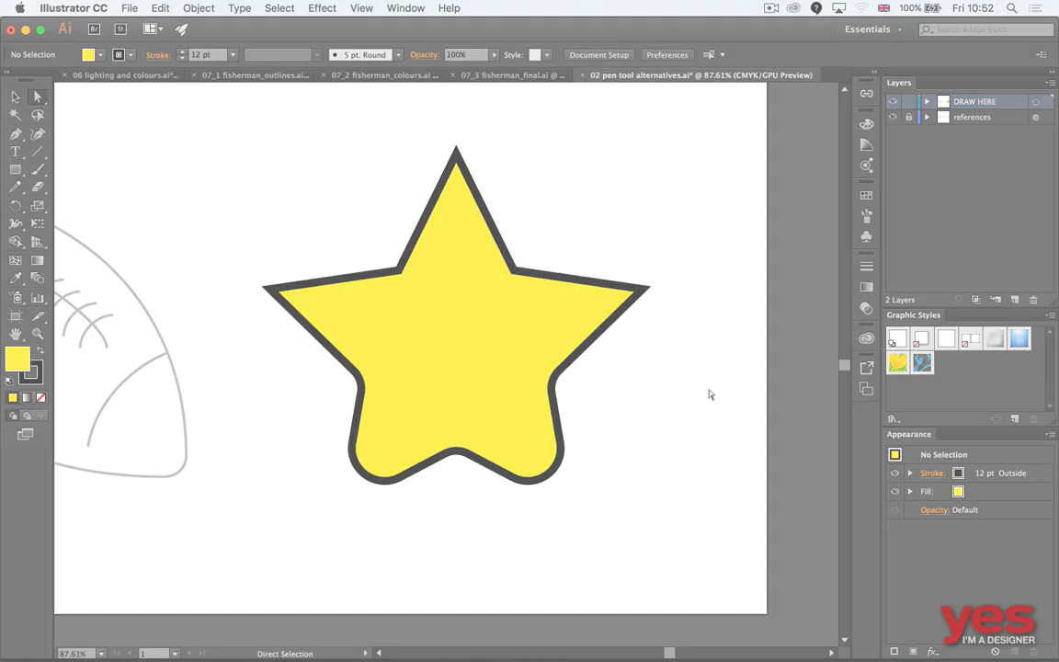